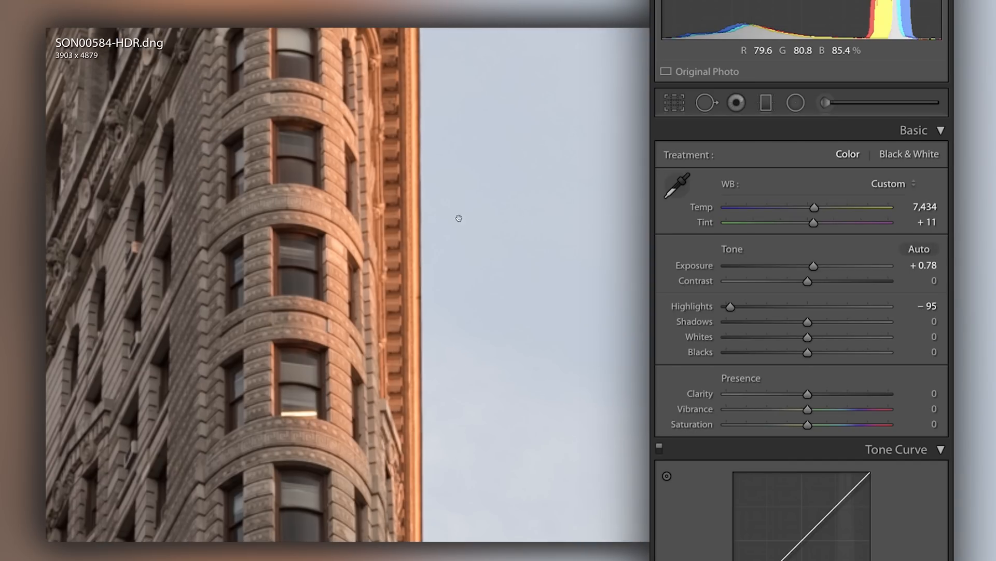
- Pan the zoomed HDR photo toward the ornate top of the building's rounded corner
left_click_drag(459, 218, 544, 210)
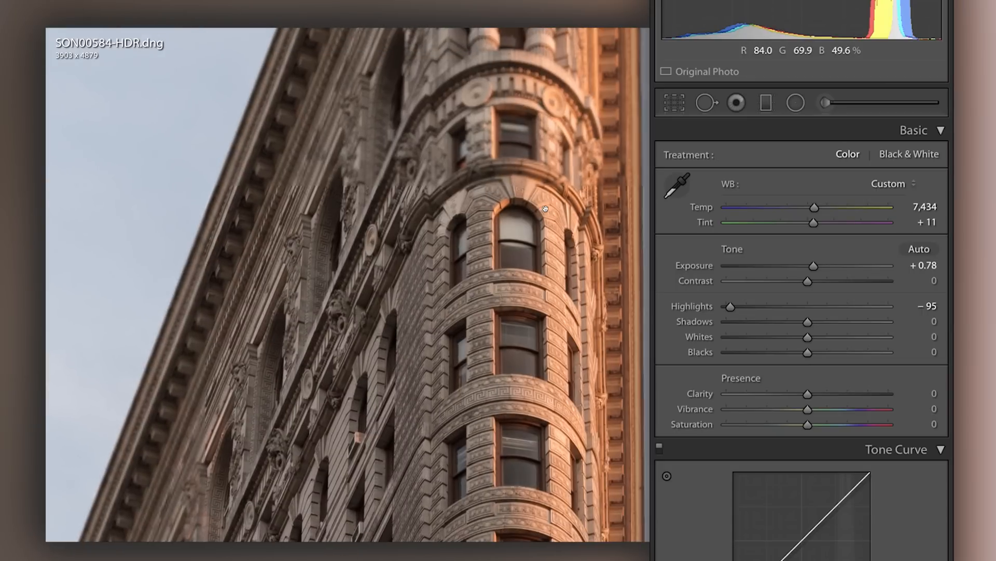